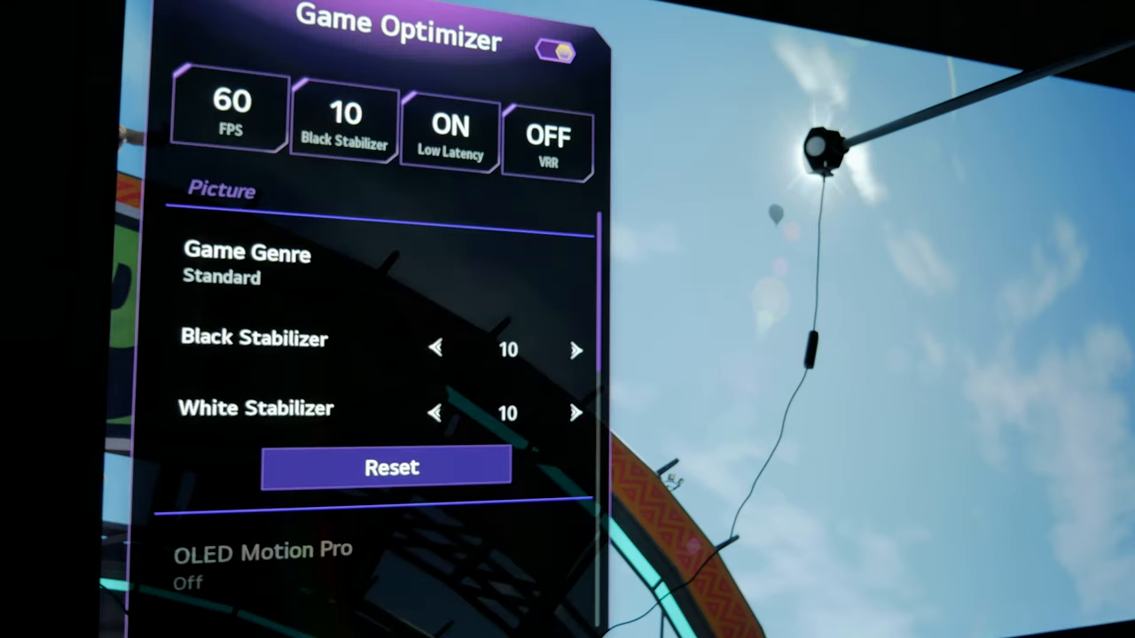
Select White Stabilizer (currently 10) in the Game Optimizer Picture settings so its slider is ready to adjust.
click(437, 415)
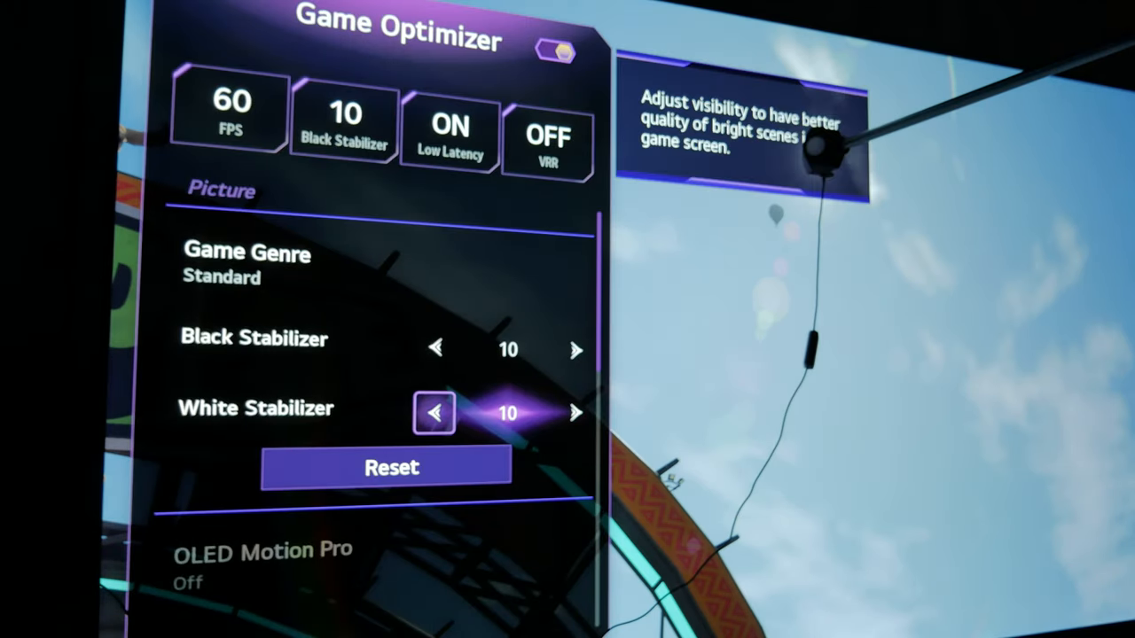